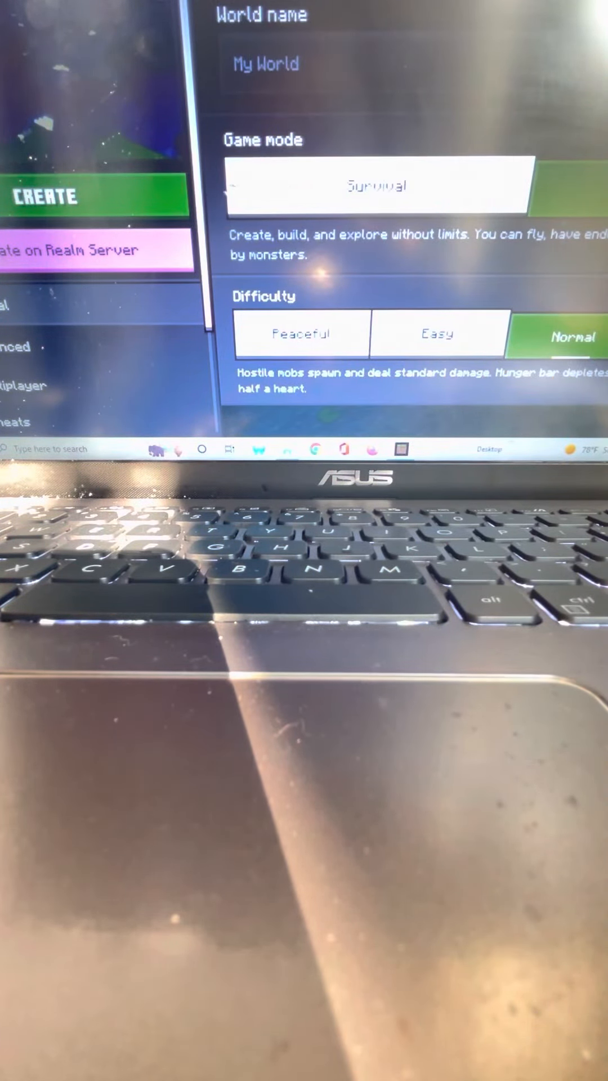
Create the new world from the world settings screen
{"action": "left_click", "coordinate": [49, 197]}
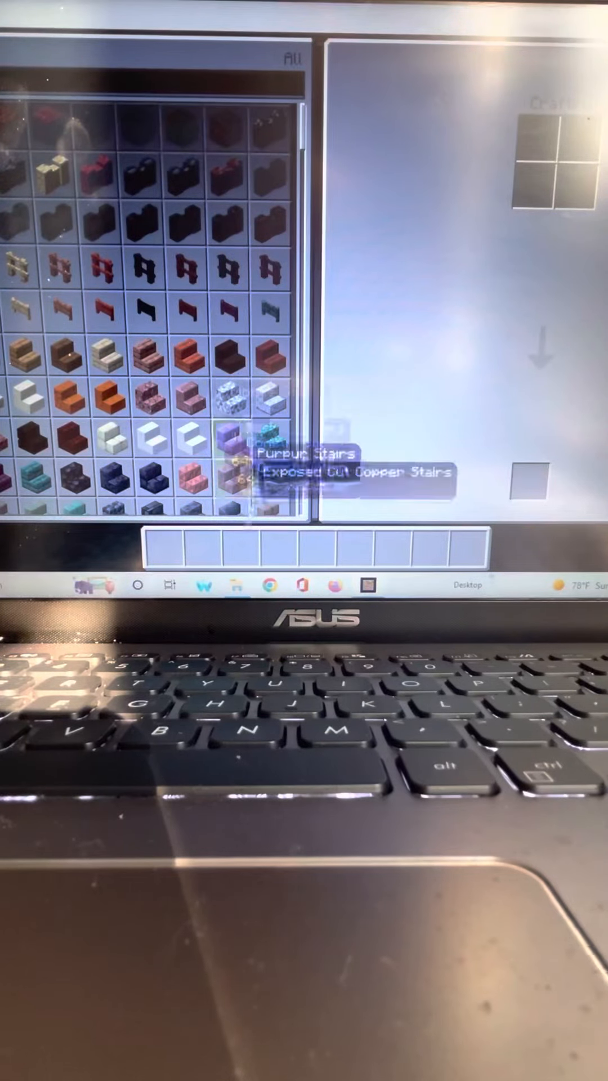
Take the pink stair blocks into the hotbar and close the creative inventory
{"action": "left_click", "coordinate": [245, 469]}
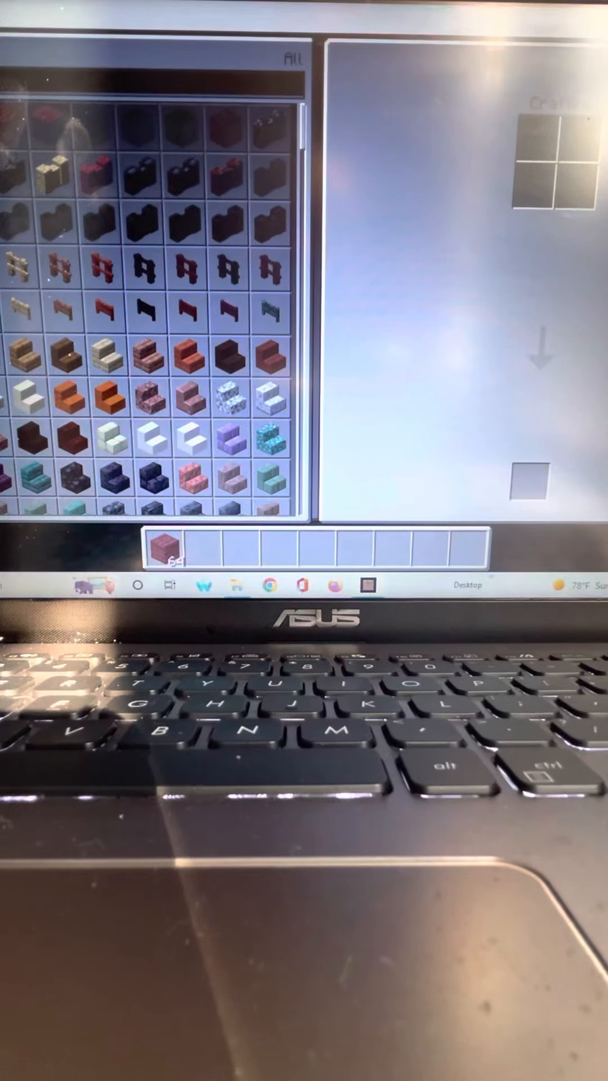
{"action": "key", "text": "Escape"}
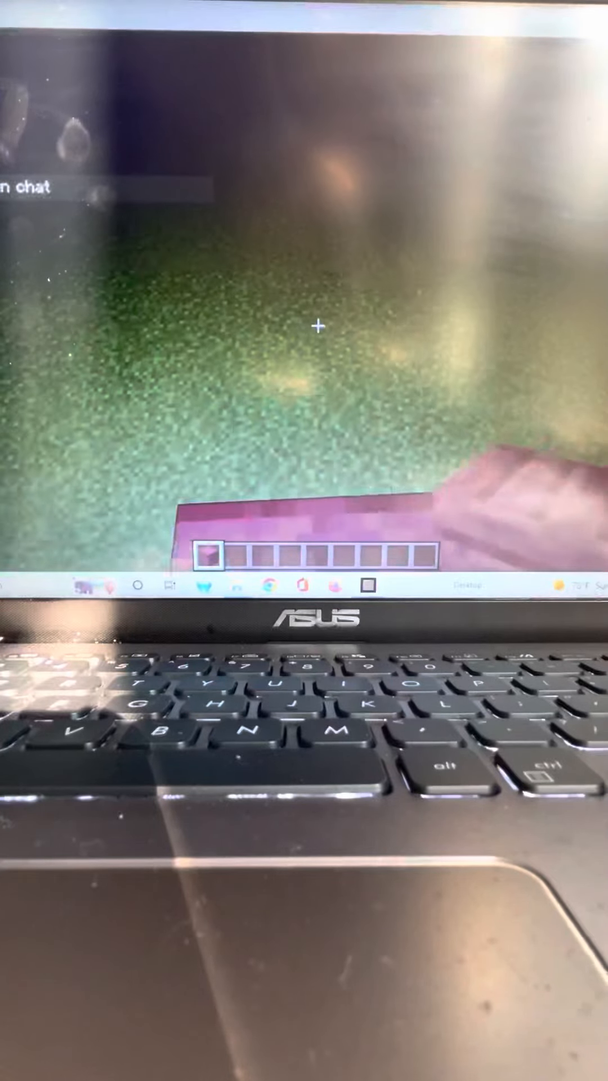